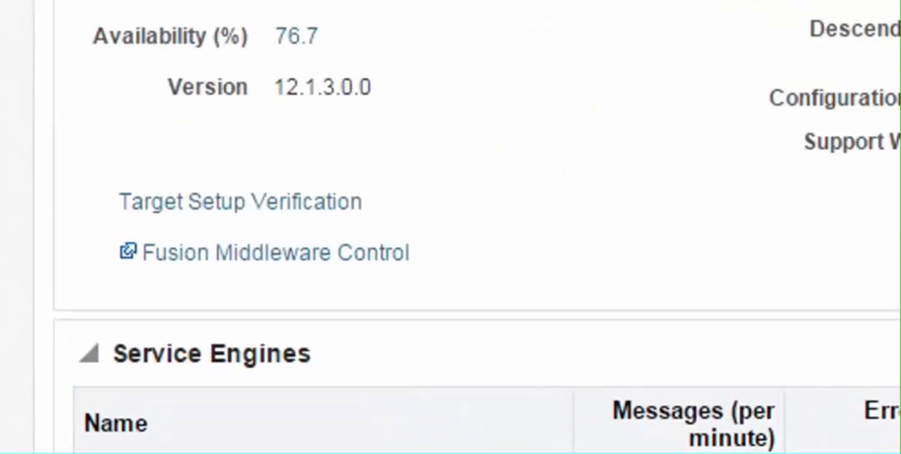
mouse_move(383, 225)
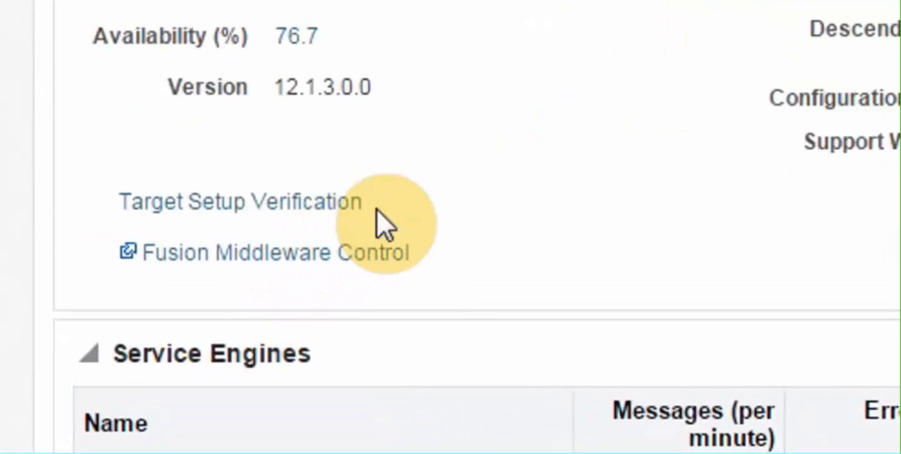
mouse_move(409, 225)
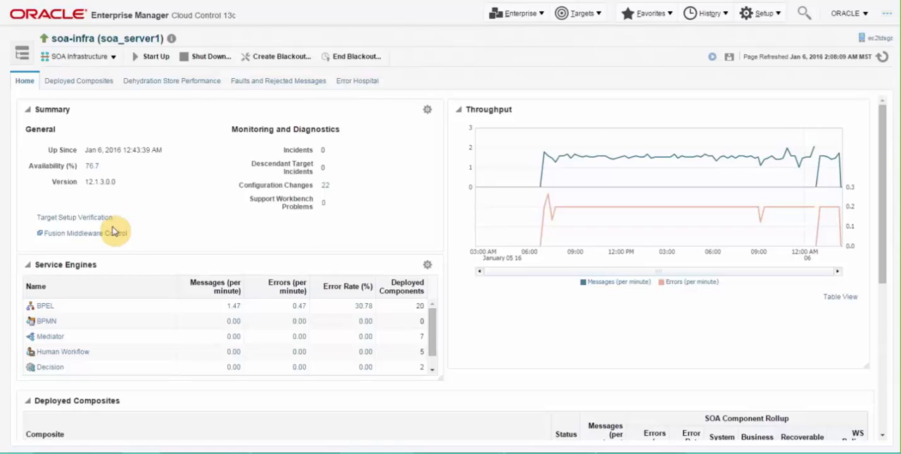
mouse_move(192, 175)
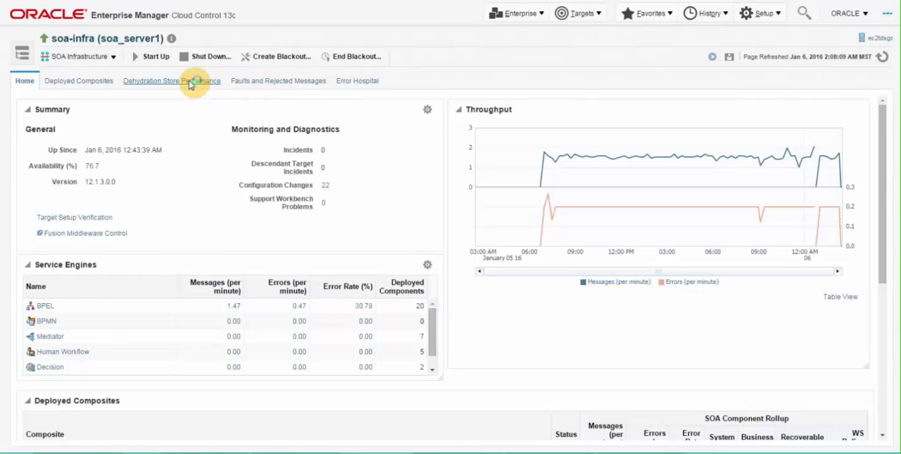
Step: Show soa-infra's Dehydration Store Performance and review the Top SOA SQL and Key SOA Tables regions
left_click(175, 80)
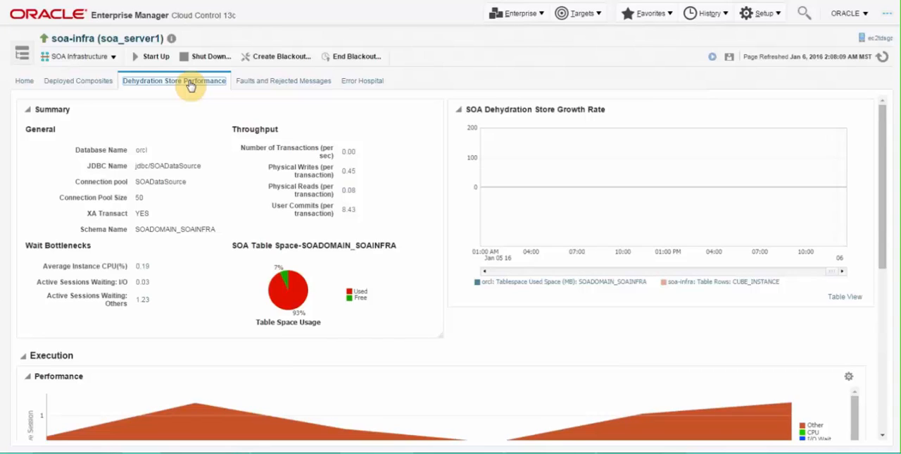
mouse_move(249, 162)
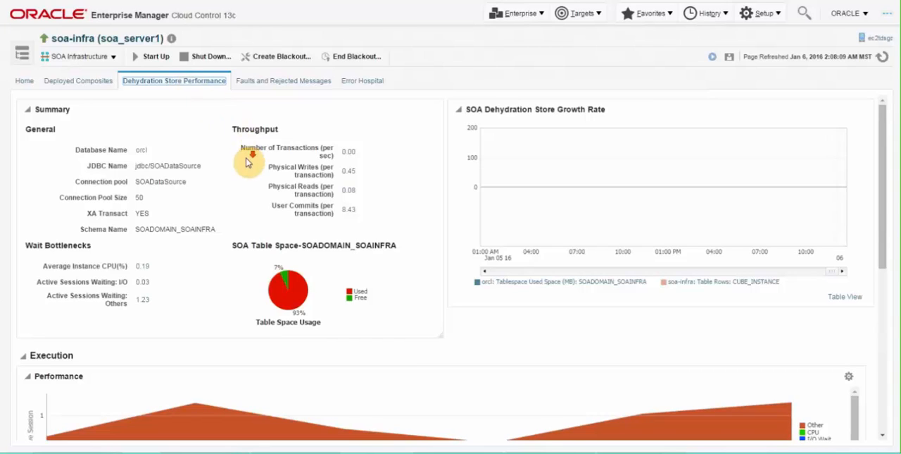
scroll("down", 3)
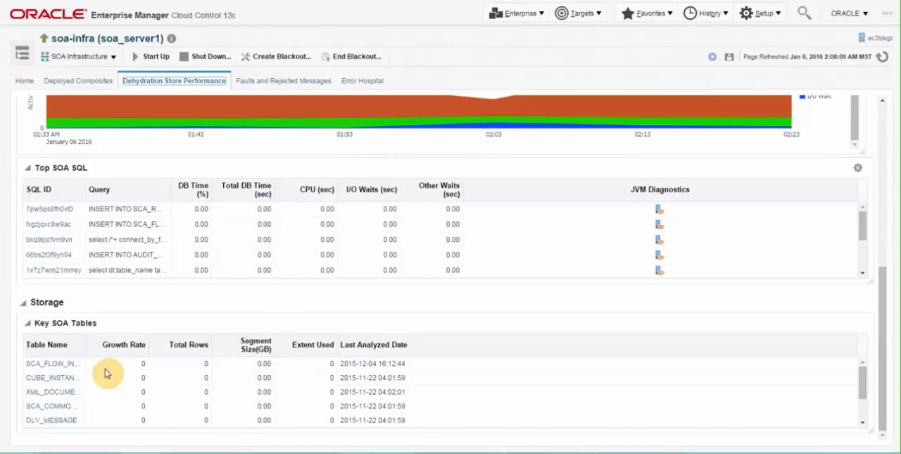
mouse_move(184, 279)
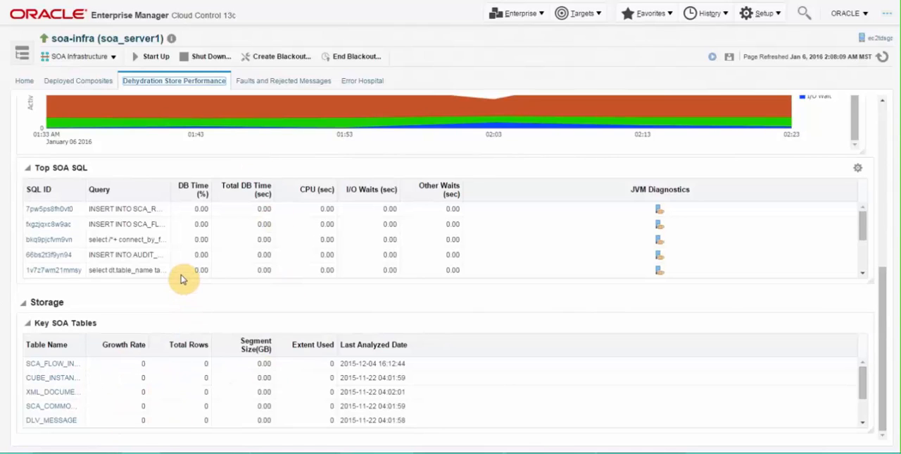
scroll("down", 3)
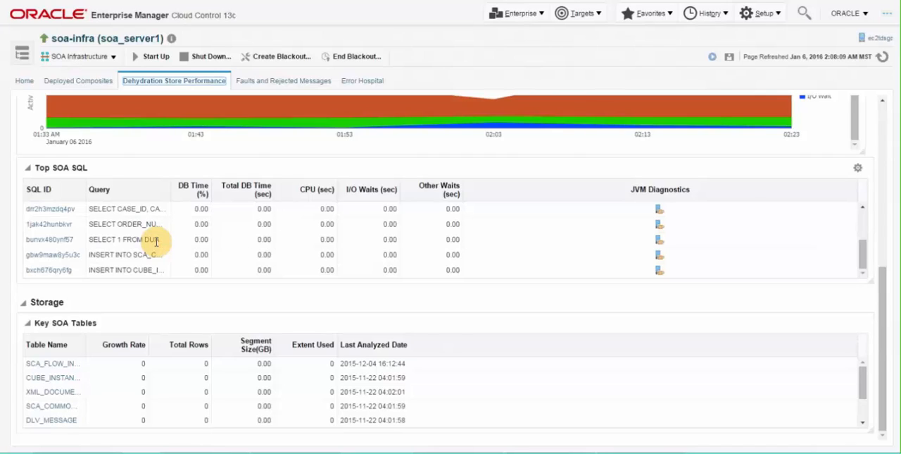
mouse_move(83, 268)
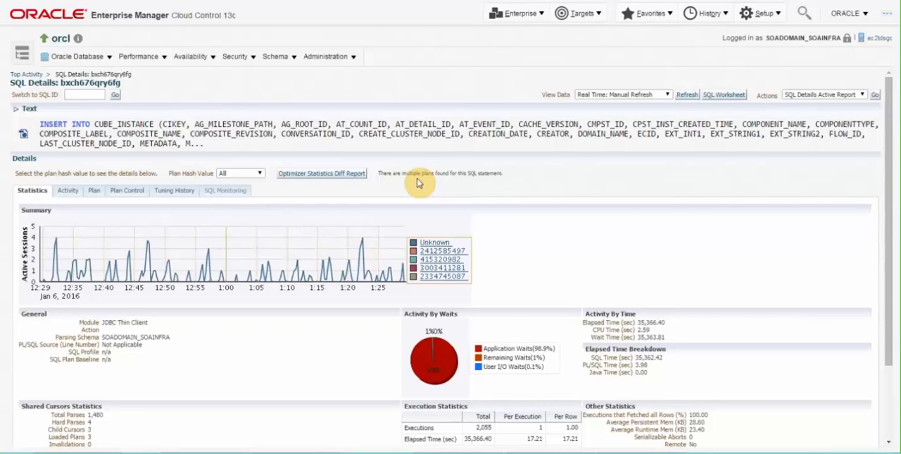
mouse_move(119, 267)
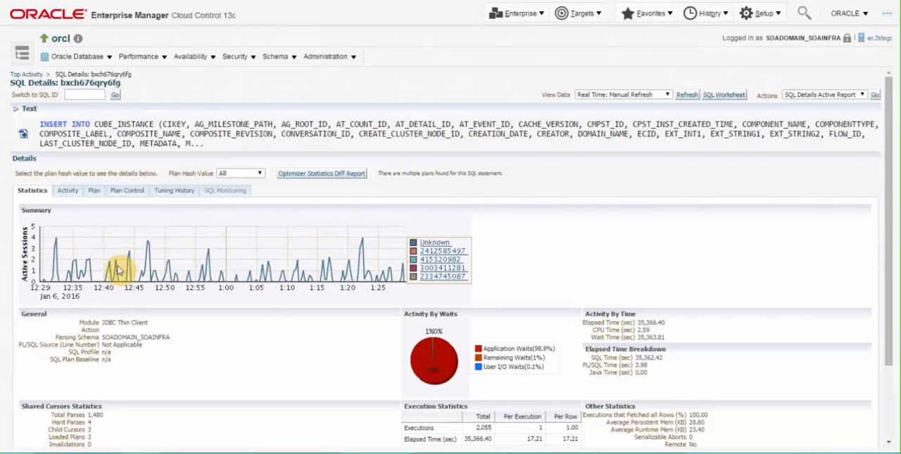
mouse_move(124, 256)
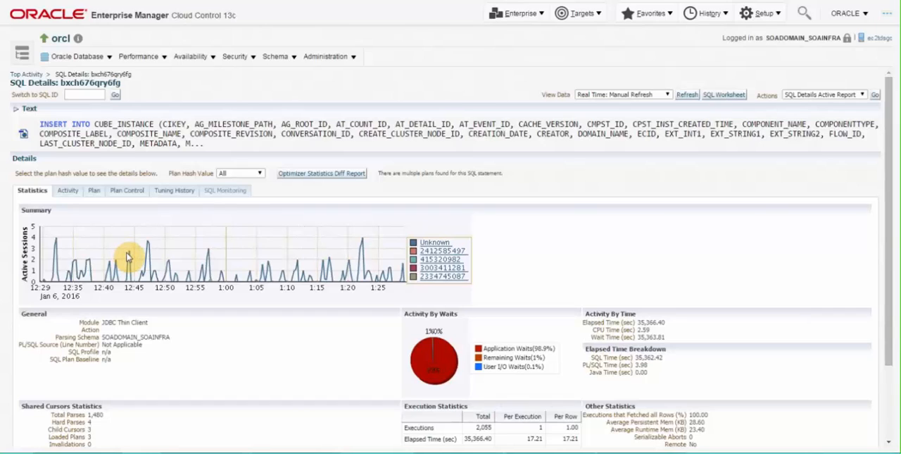
mouse_move(118, 173)
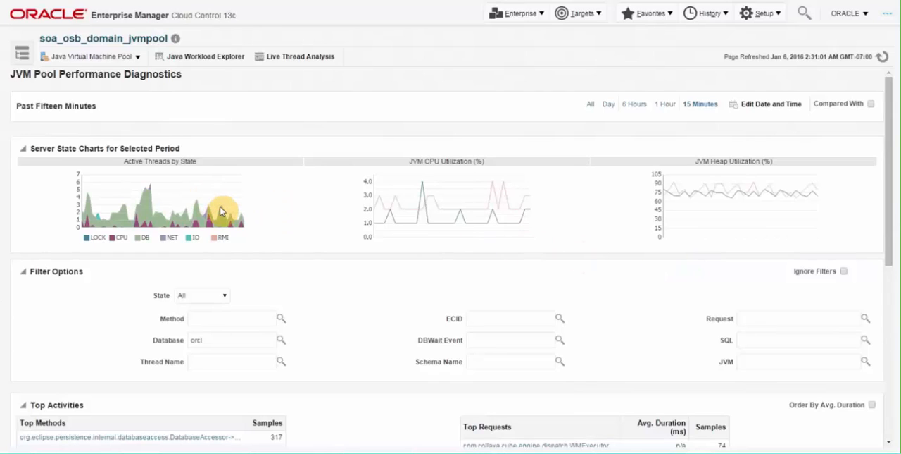
mouse_move(417, 217)
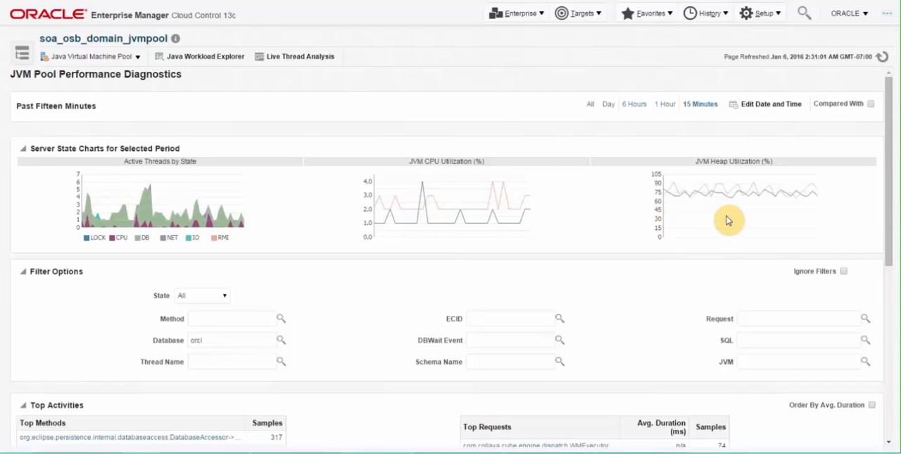
mouse_move(457, 176)
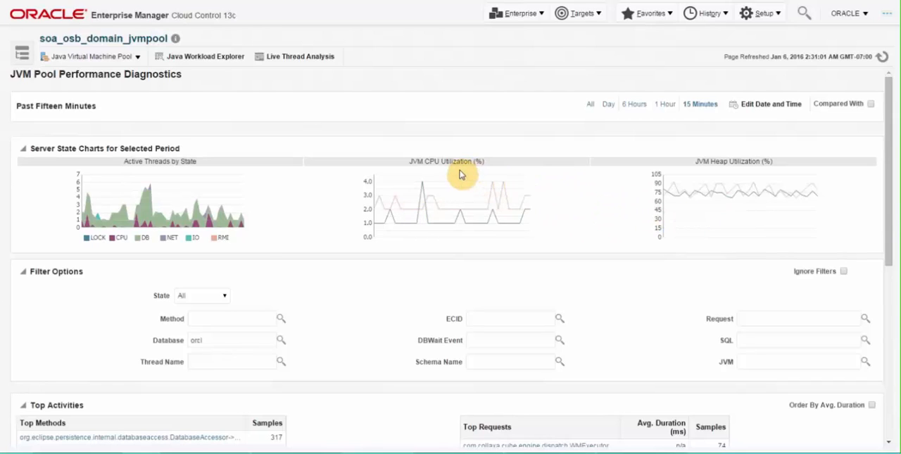
Step: Review the Top Activities of soa_osb_domain_jvmpool: methods, requests, DBWait events, SQLs and databases
scroll("down", 3)
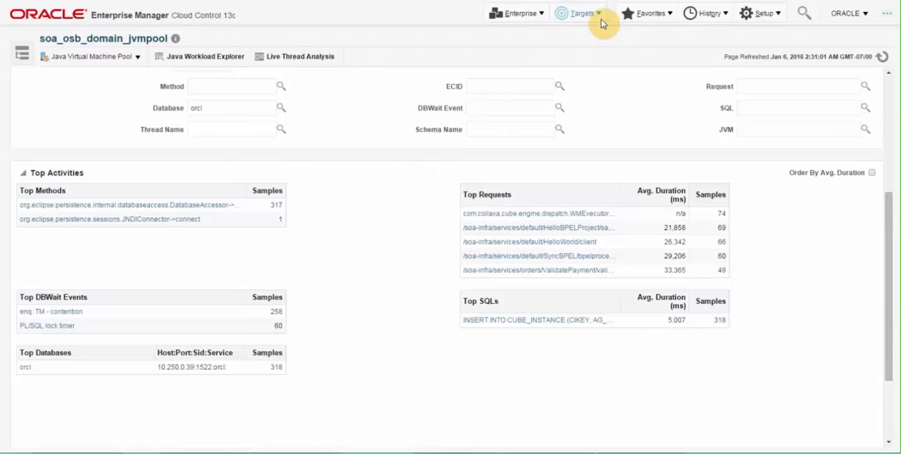
Step: Navigate via Favorites to the soa-infra (SOA Infrastructure) home page on soa_server1
left_click(577, 12)
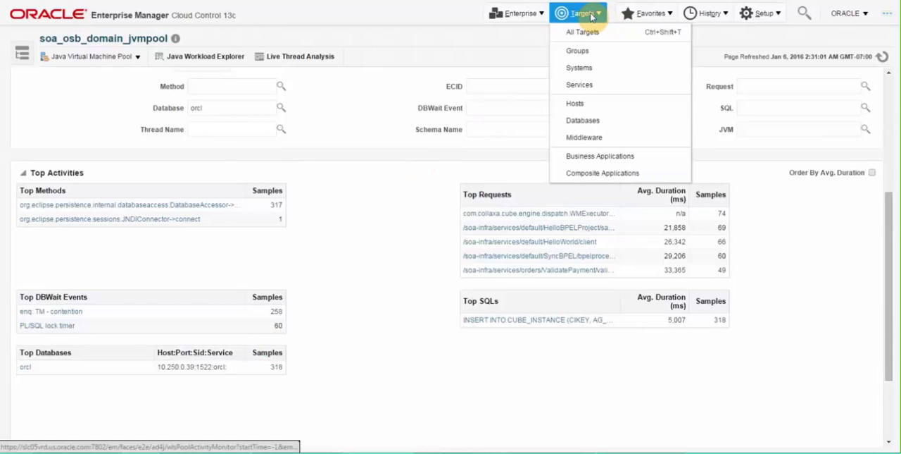
left_click(645, 13)
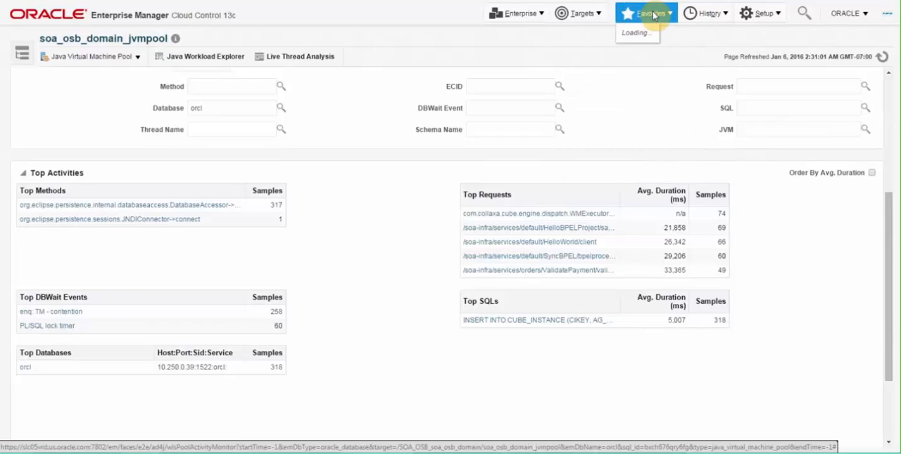
left_click(648, 13)
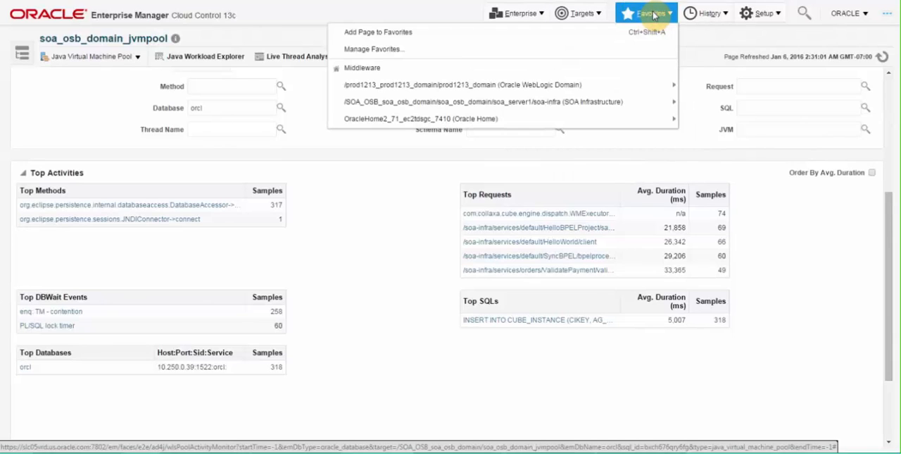
left_click(601, 68)
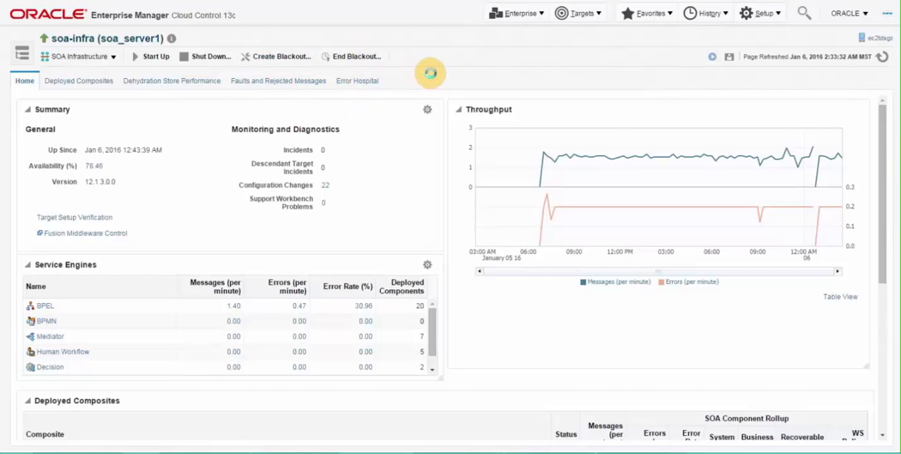
Step: Show the Error Hospital report and search faults for the chosen time range, listing Timeout and NegativeCredit
left_click(358, 81)
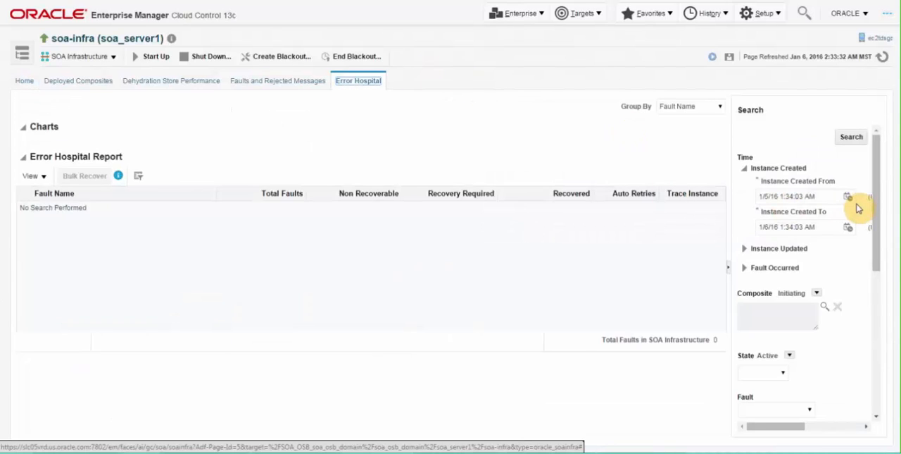
mouse_move(837, 217)
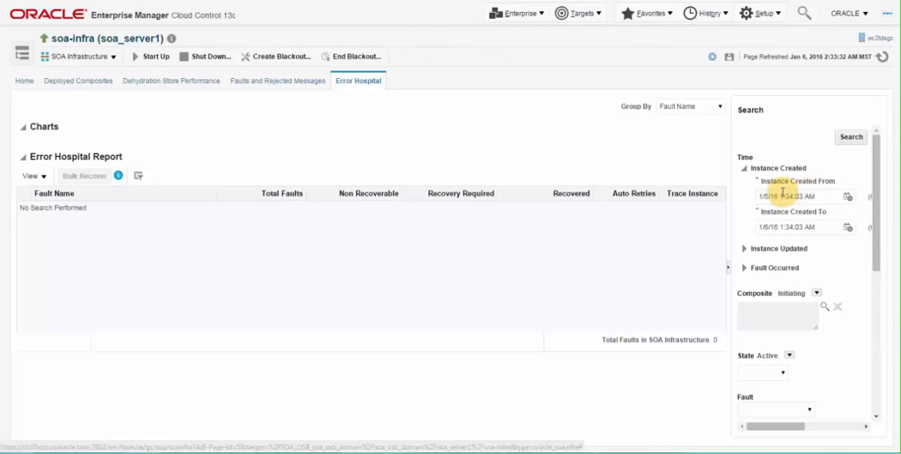
left_click(850, 198)
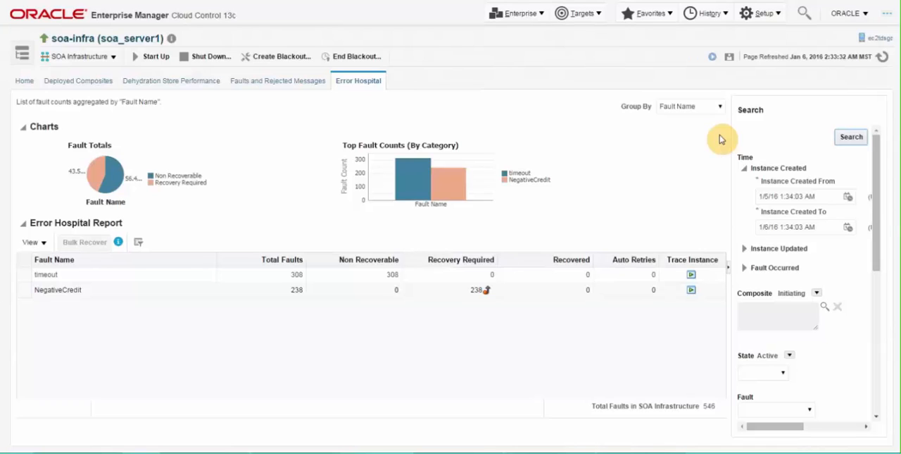
mouse_move(245, 213)
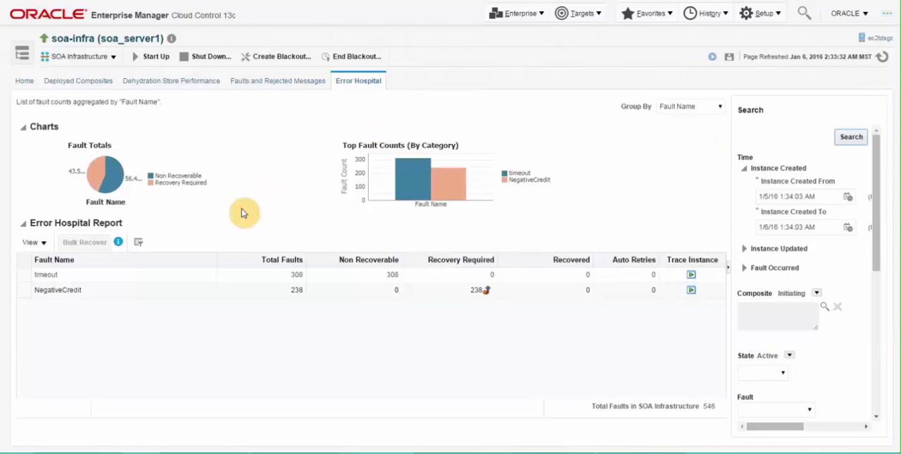
mouse_move(141, 309)
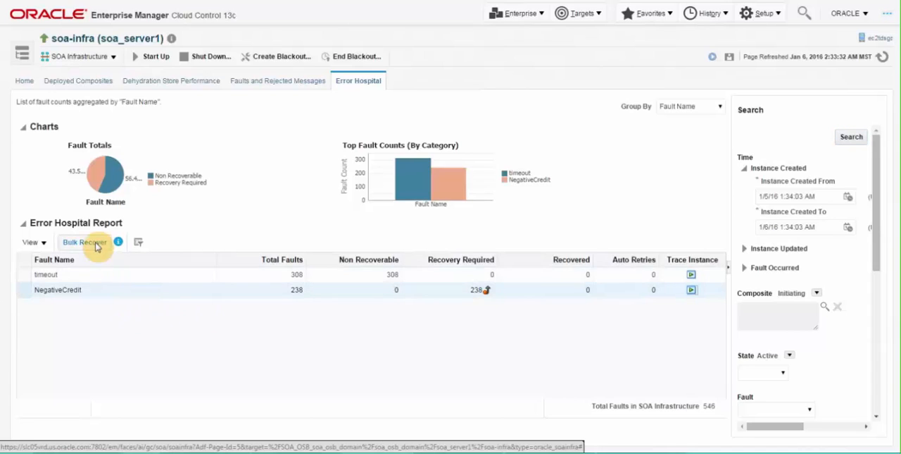
Step: Submit a Retry bulk recovery for the NegativeCredit faults after reviewing time, fault details and recovery options
left_click(85, 242)
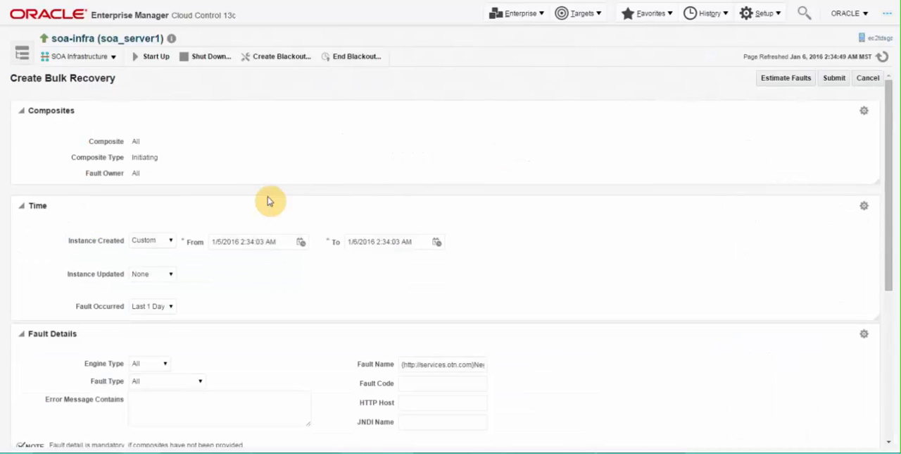
mouse_move(516, 174)
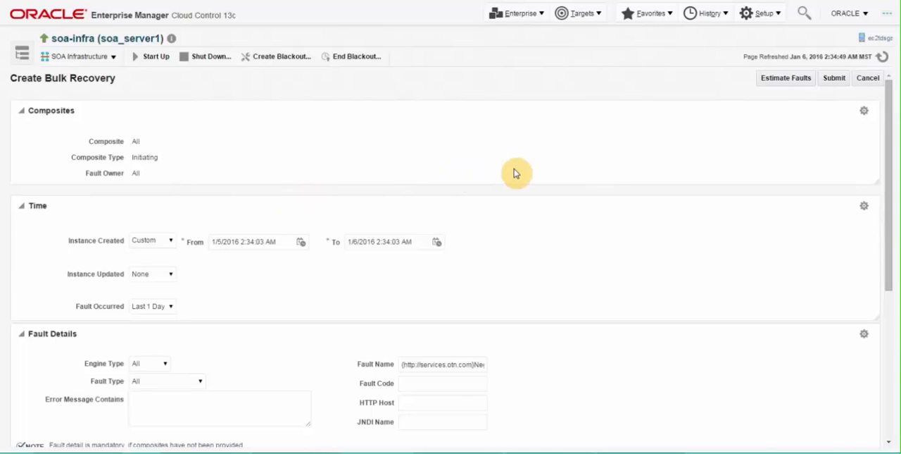
mouse_move(414, 225)
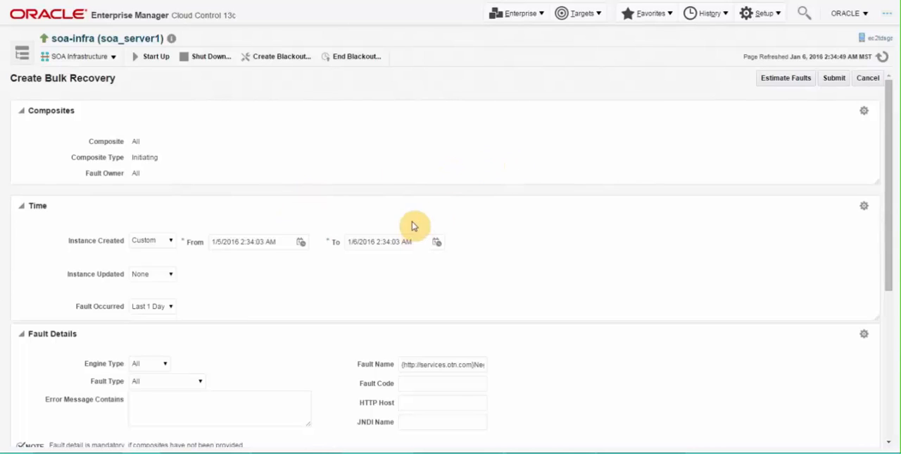
mouse_move(365, 188)
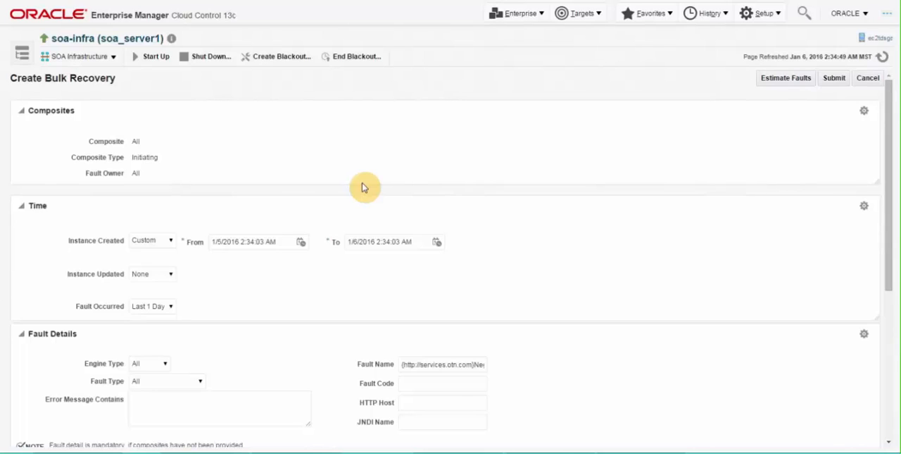
mouse_move(473, 189)
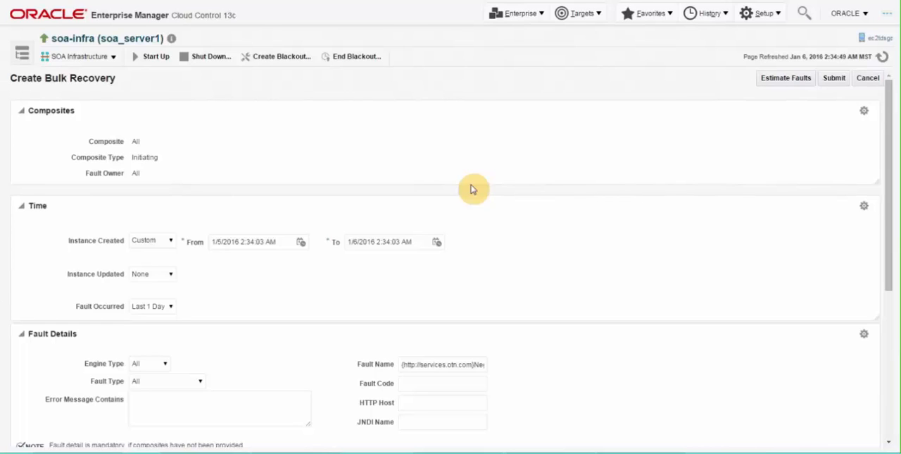
scroll("down", 3)
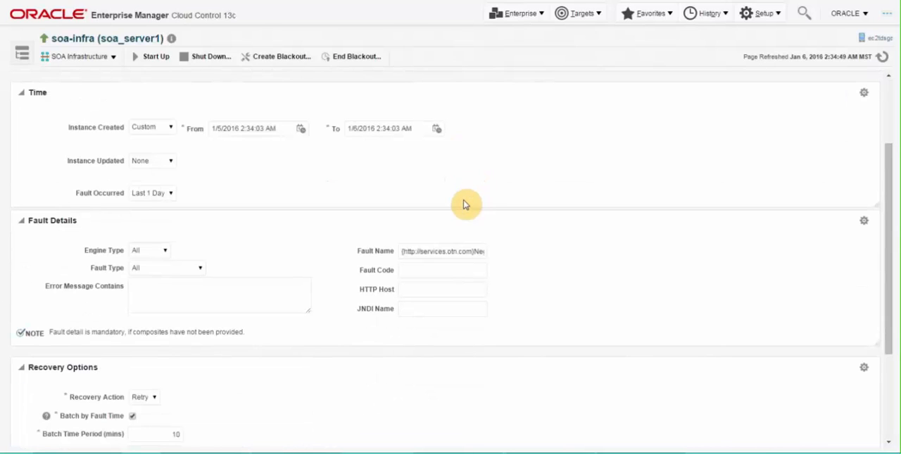
scroll("down", 3)
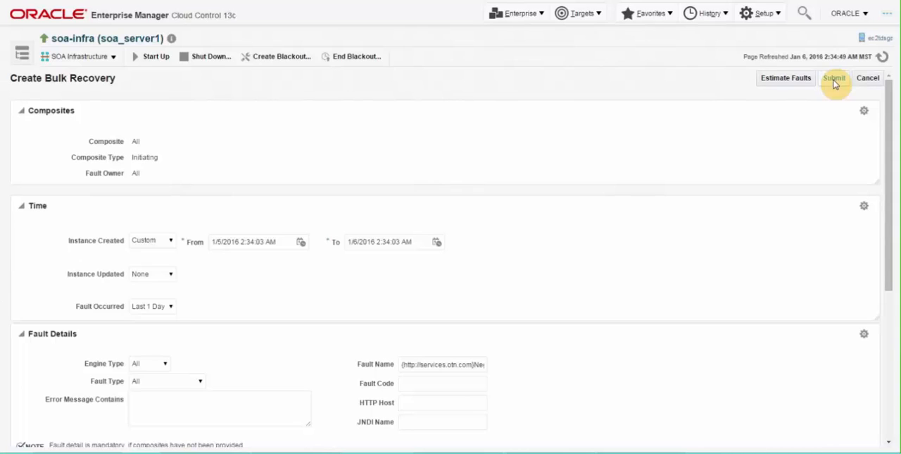
left_click(836, 78)
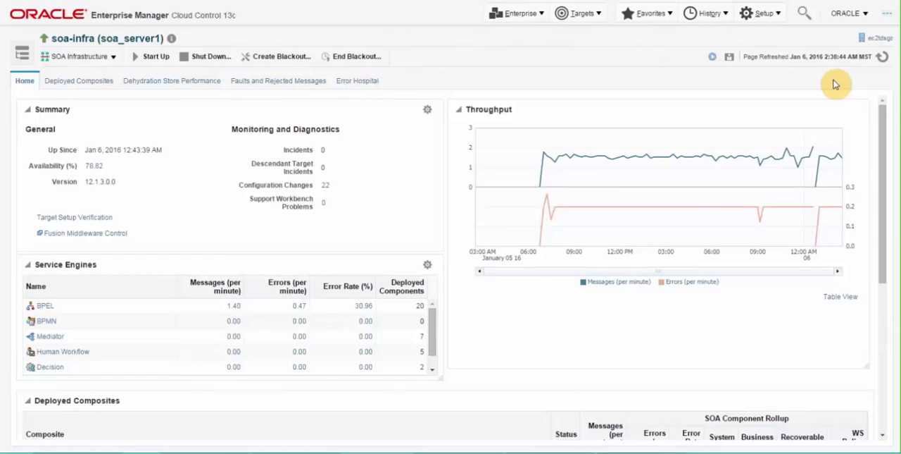
mouse_move(845, 87)
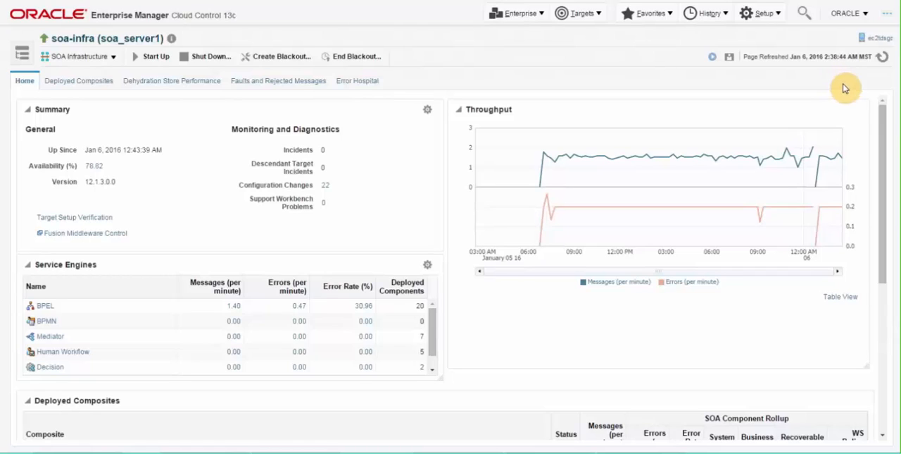
mouse_move(403, 107)
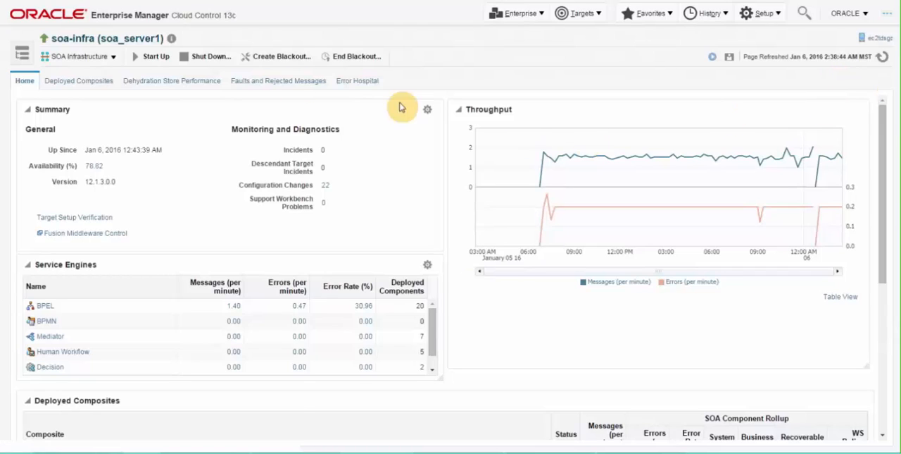
Step: Bring up the soa-infra target menu to reach Diagnostics > Trace Instance
left_click(77, 56)
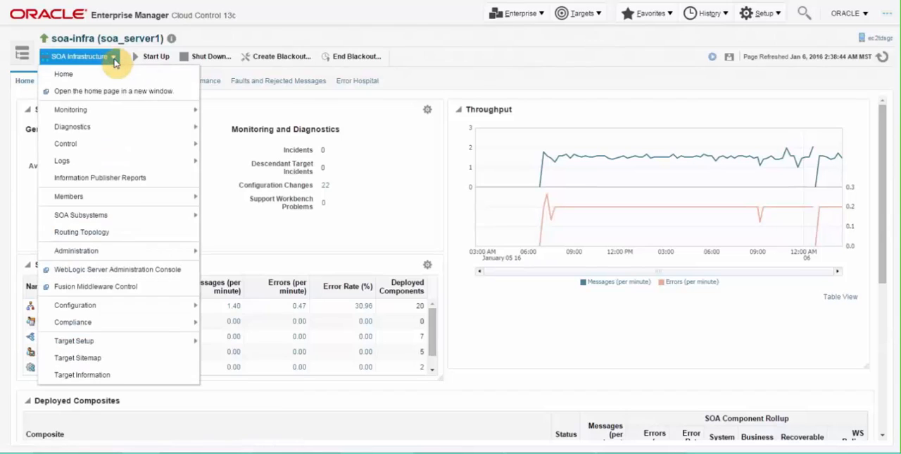
mouse_move(71, 127)
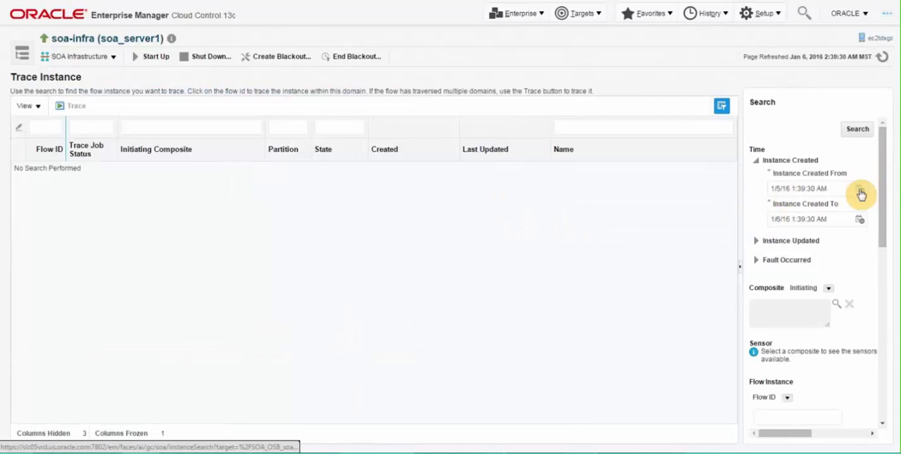
Step: Search flow instances created since 1/5/2016 and show the Flow Trace of failed SyncBPEL flow 631838
left_click(859, 189)
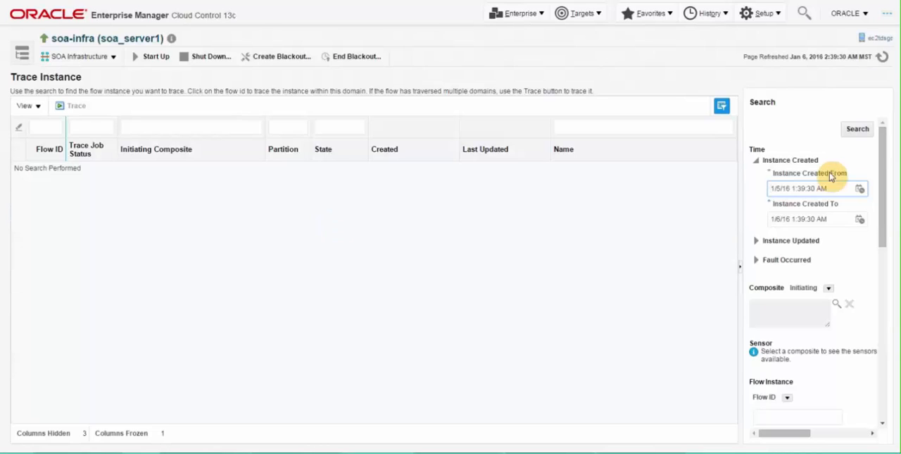
left_click(856, 129)
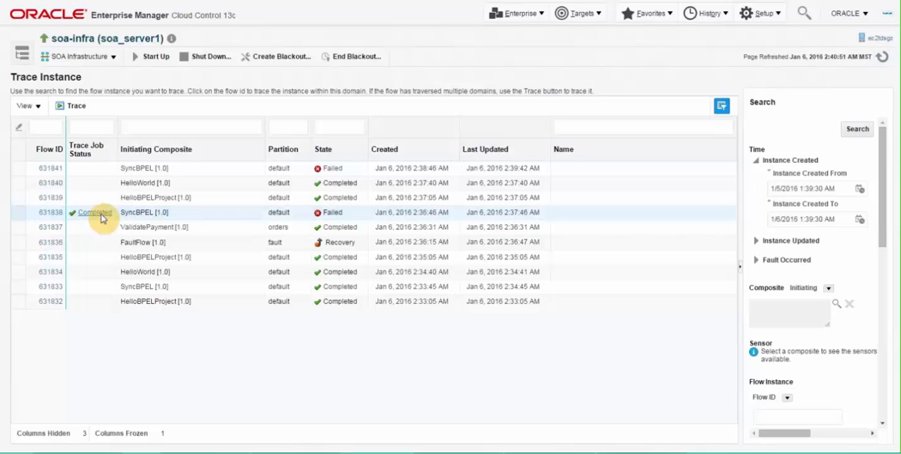
left_click(93, 211)
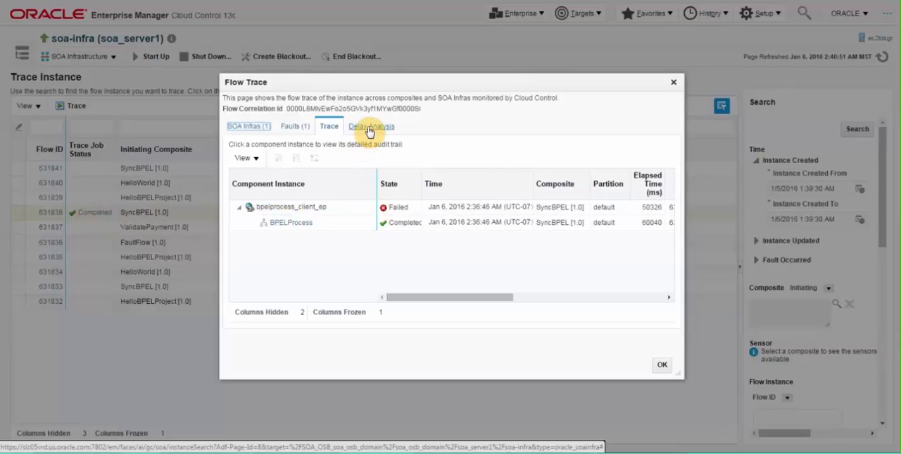
Step: Show the Delay Analysis of the SyncBPEL flow trace with elapsed times per component
left_click(372, 125)
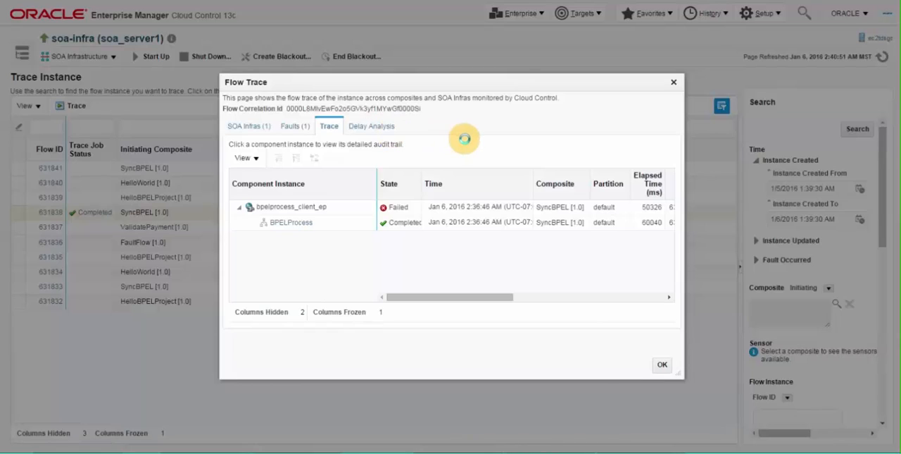
left_click(371, 125)
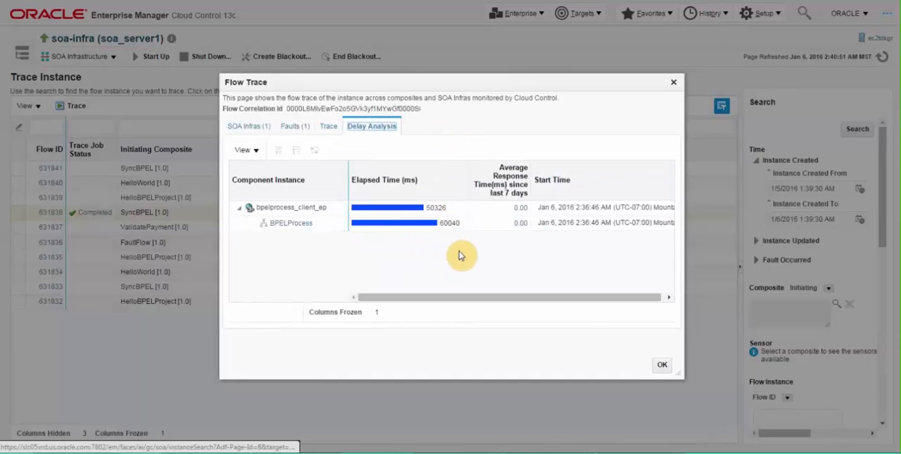
mouse_move(501, 255)
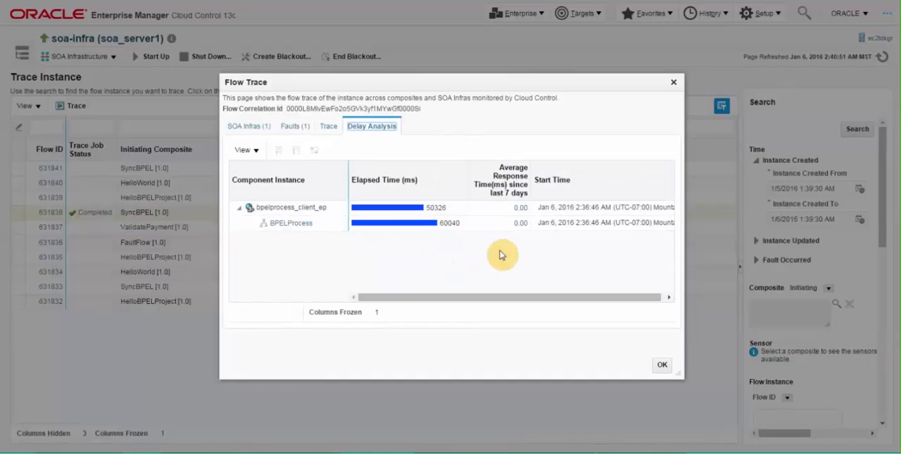
mouse_move(509, 256)
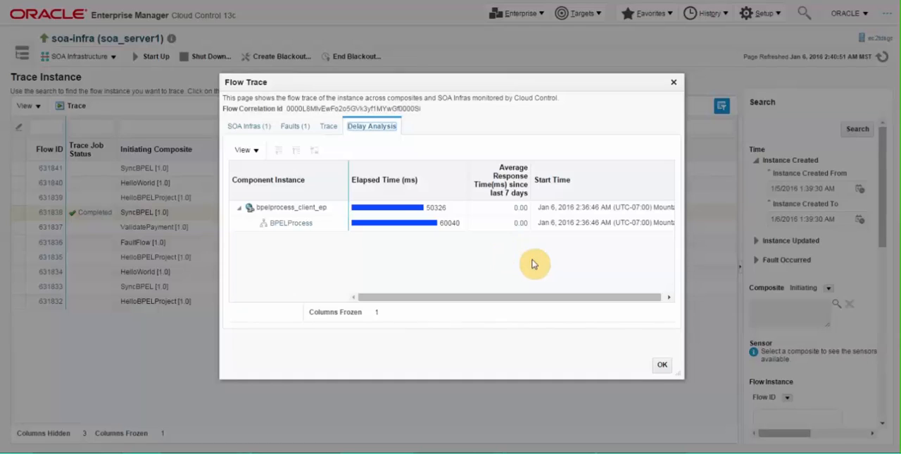
mouse_move(662, 366)
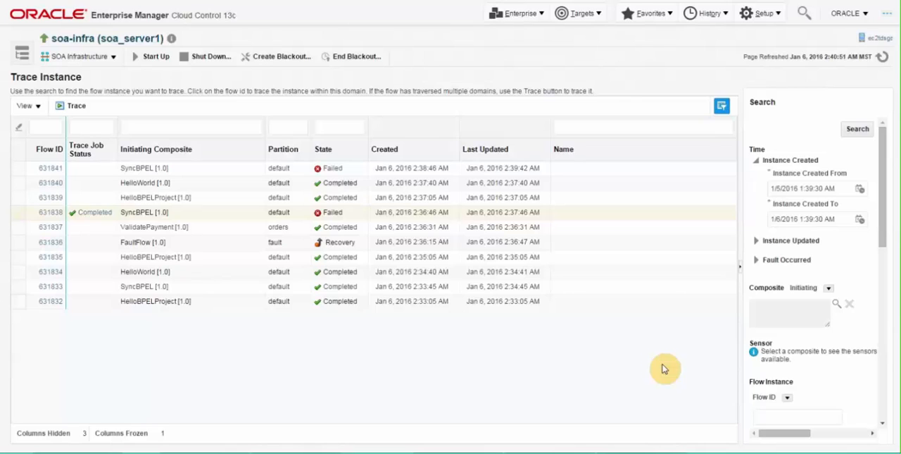
mouse_move(166, 83)
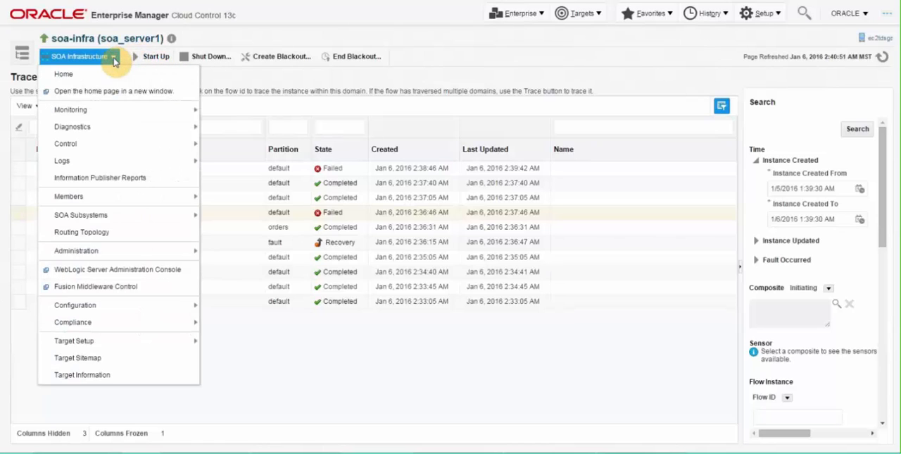
mouse_move(111, 110)
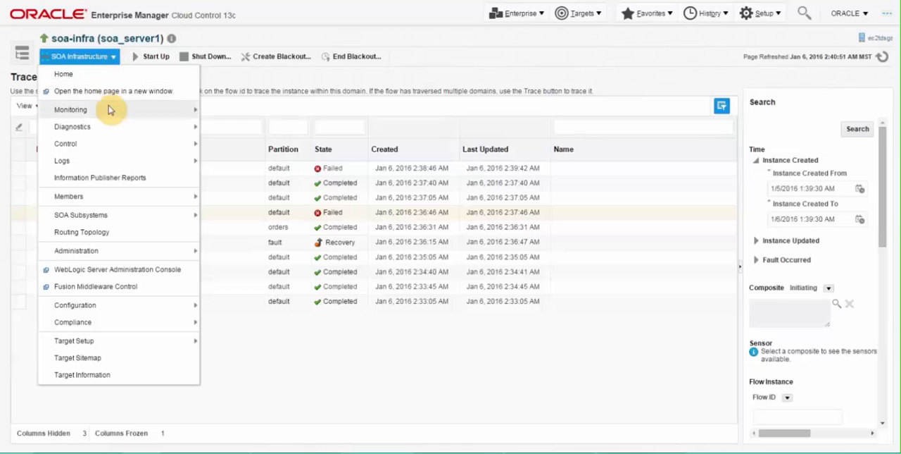
Step: Expand soa-infra's Diagnostics submenu to reveal SOA Diagnostics Jobs
left_click(72, 127)
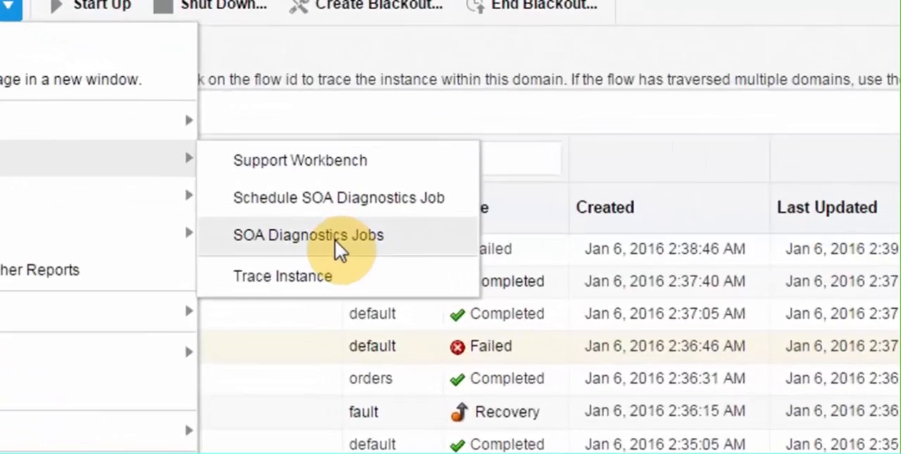